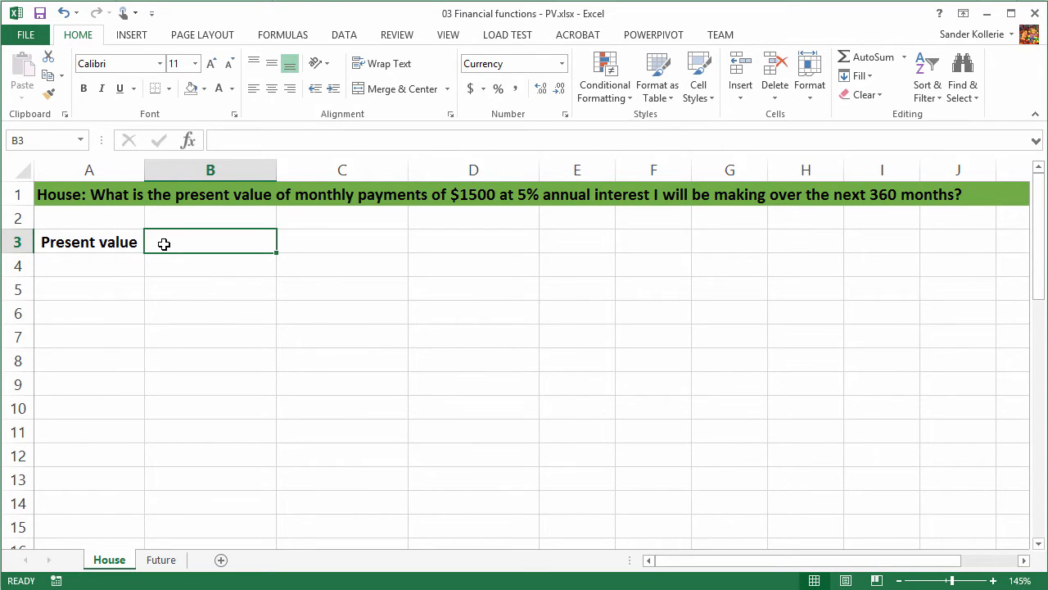
Step: Enter =PV(5%/12,360,-1500) in B3, returning the house present value $279,422.43
{"action": "type", "text": "=P"}
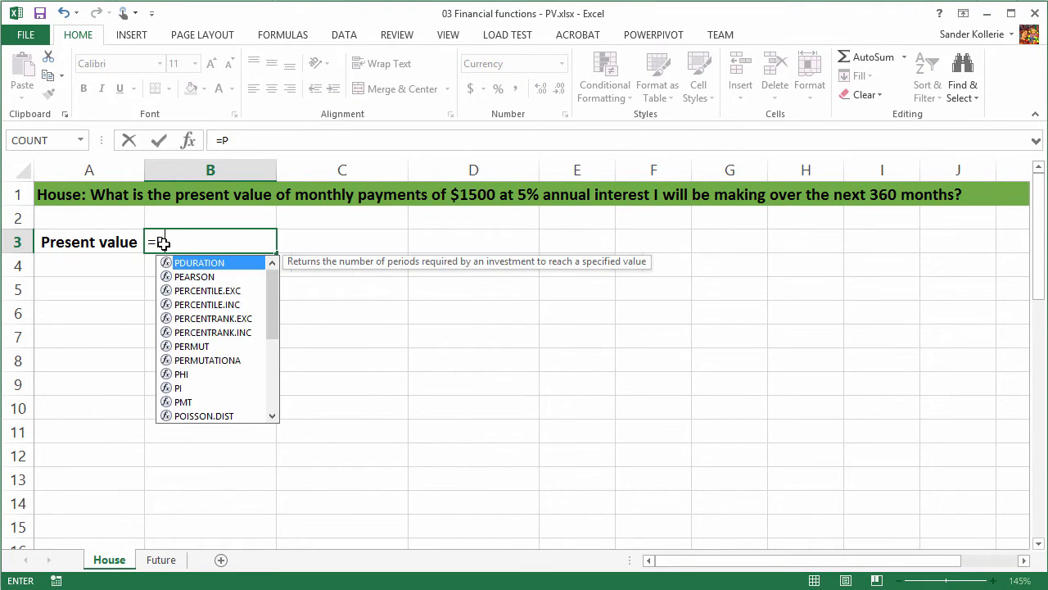
{"action": "type", "text": "v"}
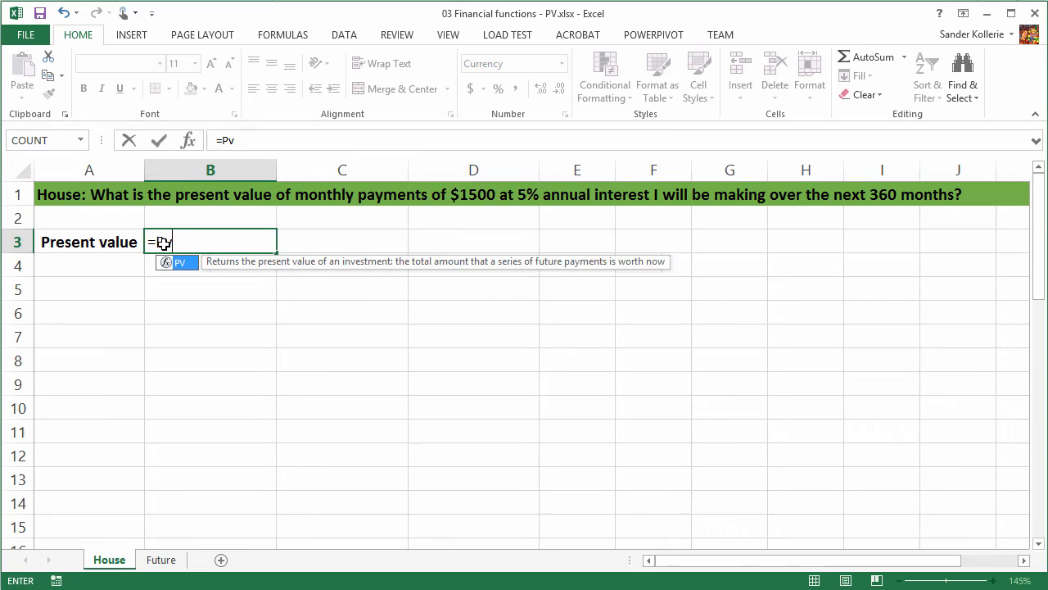
{"action": "type", "text": "("}
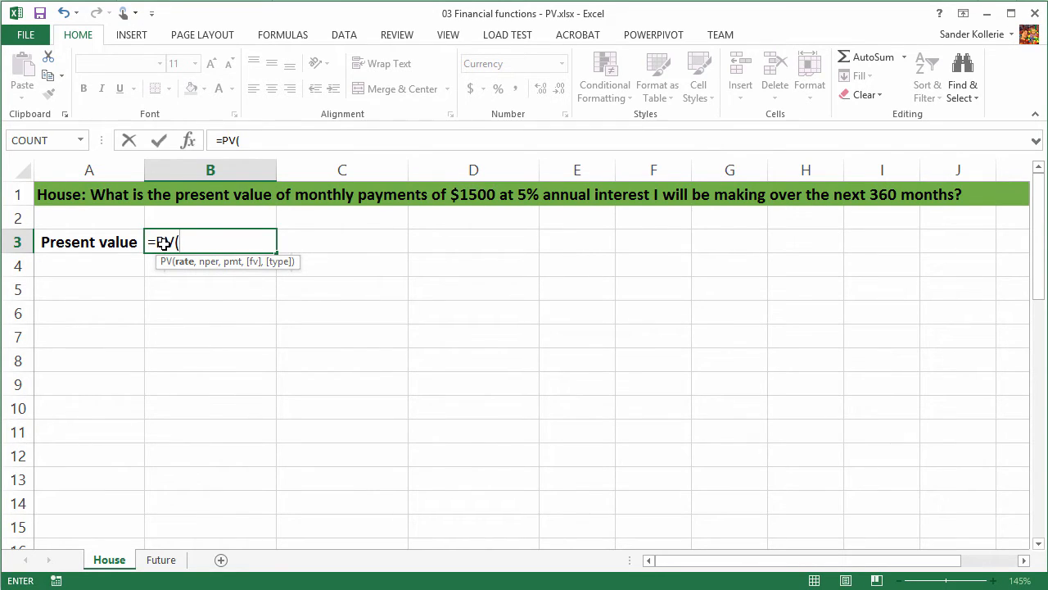
{"action": "type", "text": "5%"}
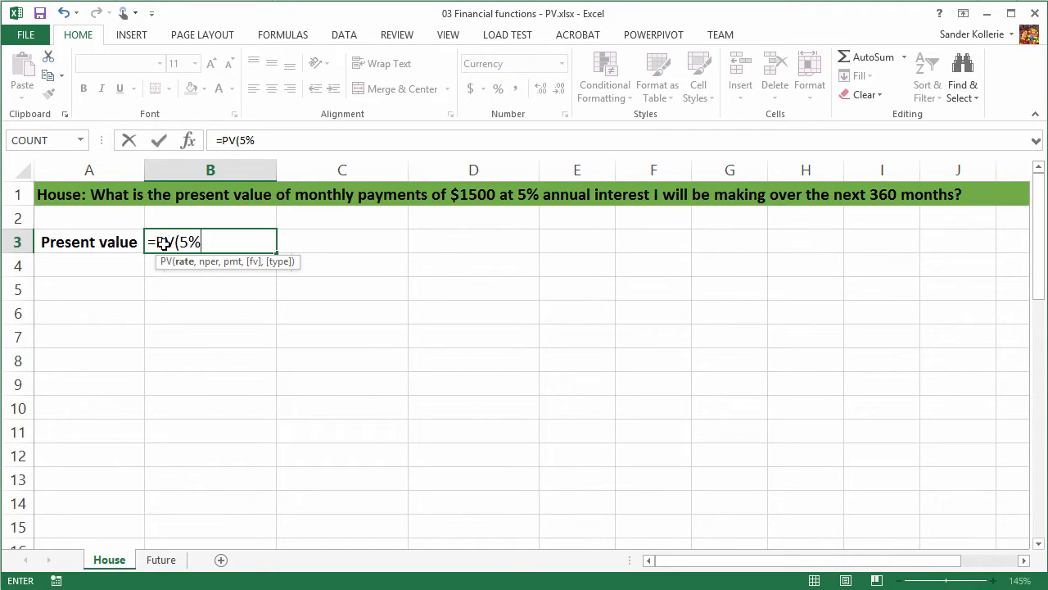
{"action": "type", "text": "/"}
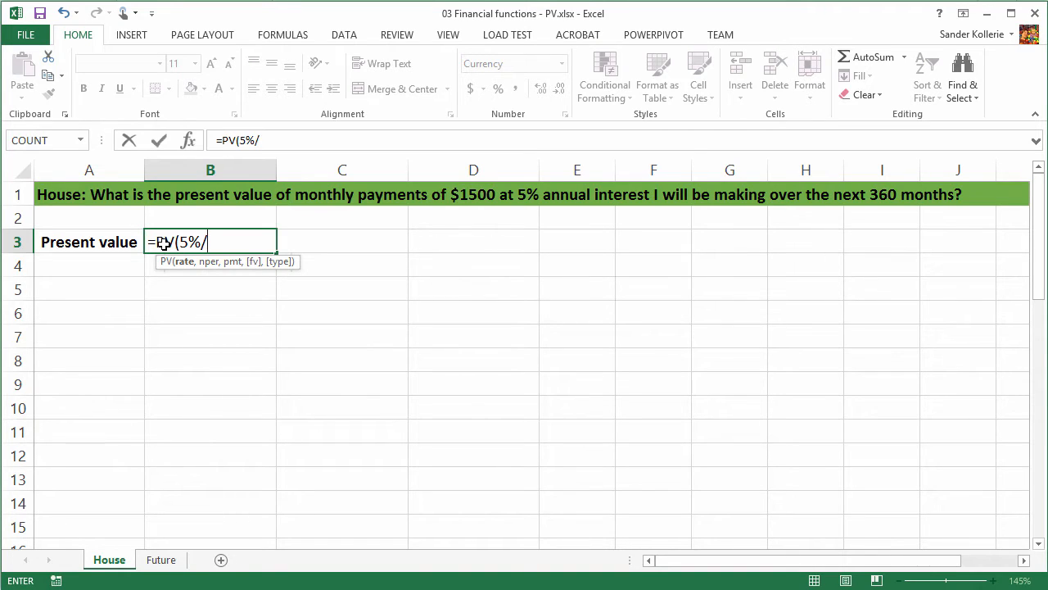
{"action": "type", "text": "12"}
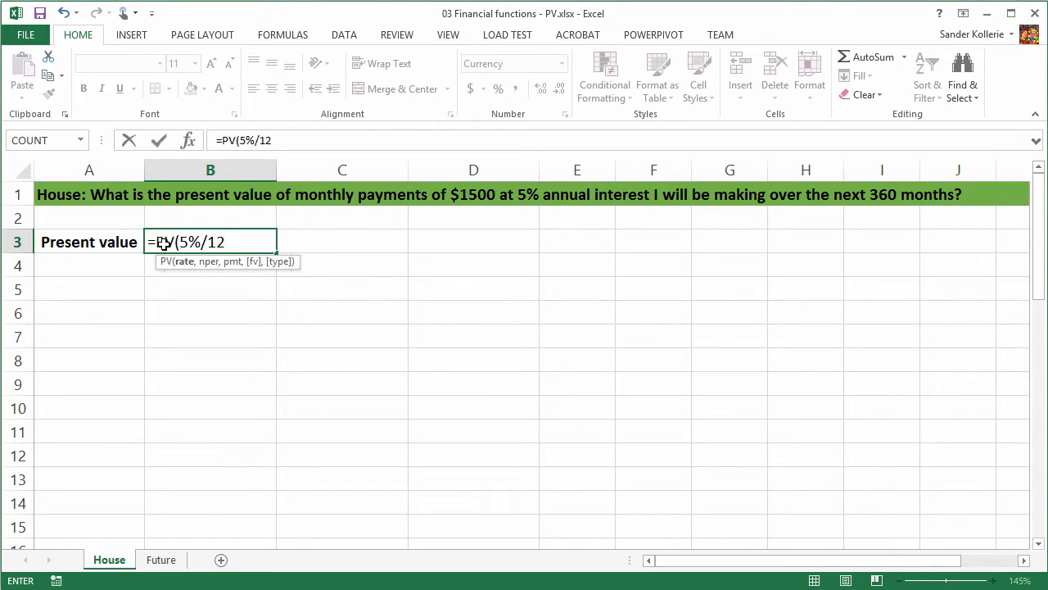
{"action": "type", "text": ","}
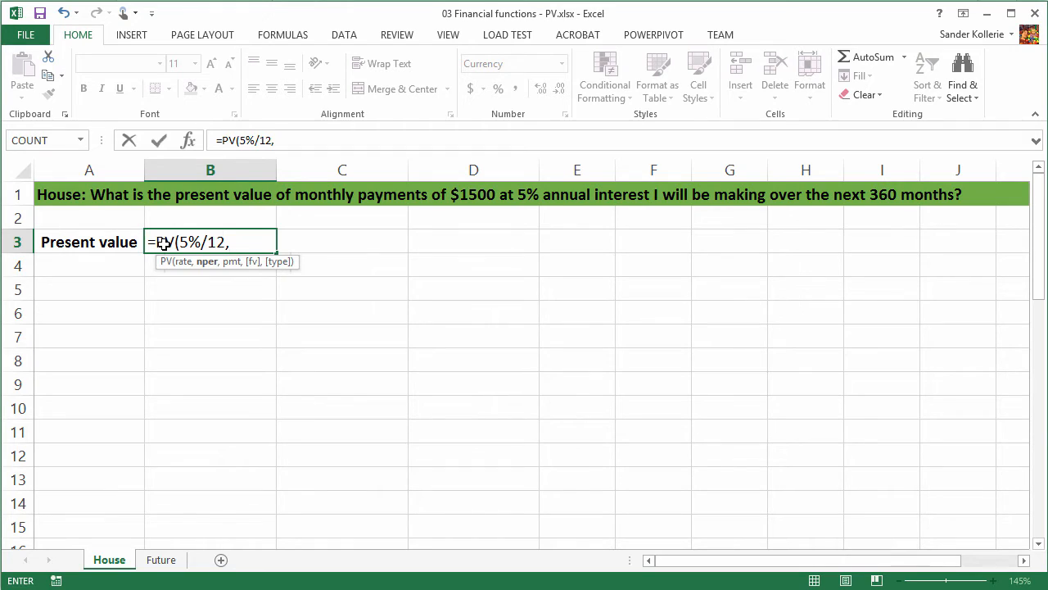
{"action": "type", "text": "3"}
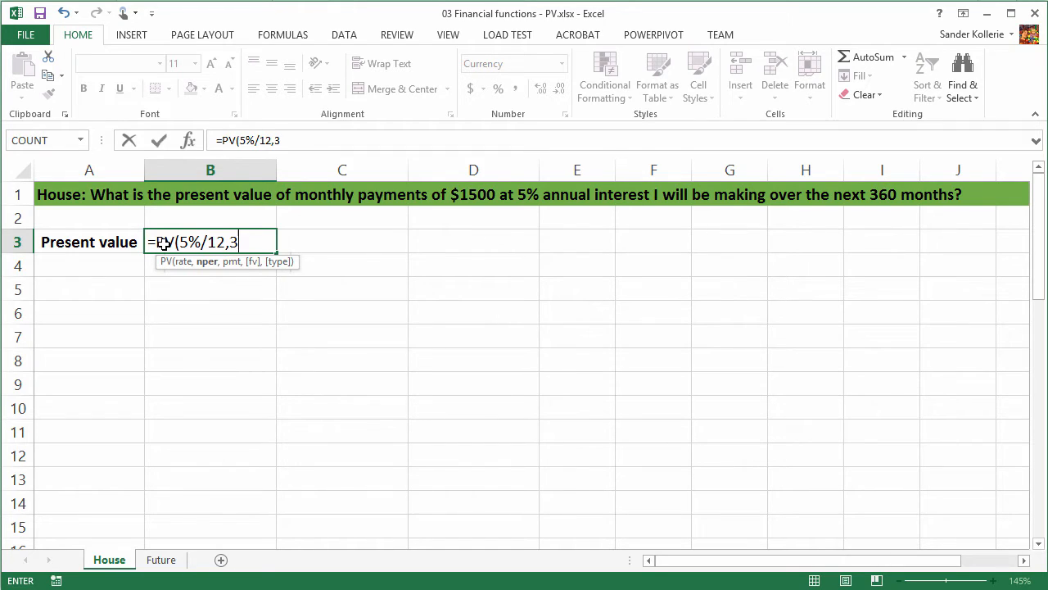
{"action": "type", "text": "60"}
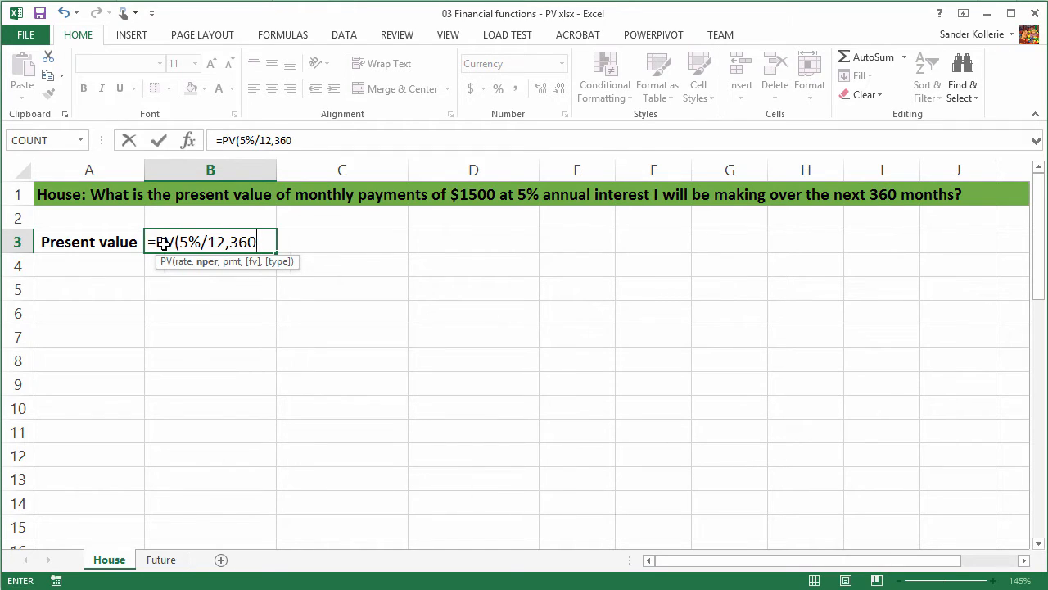
{"action": "type", "text": ","}
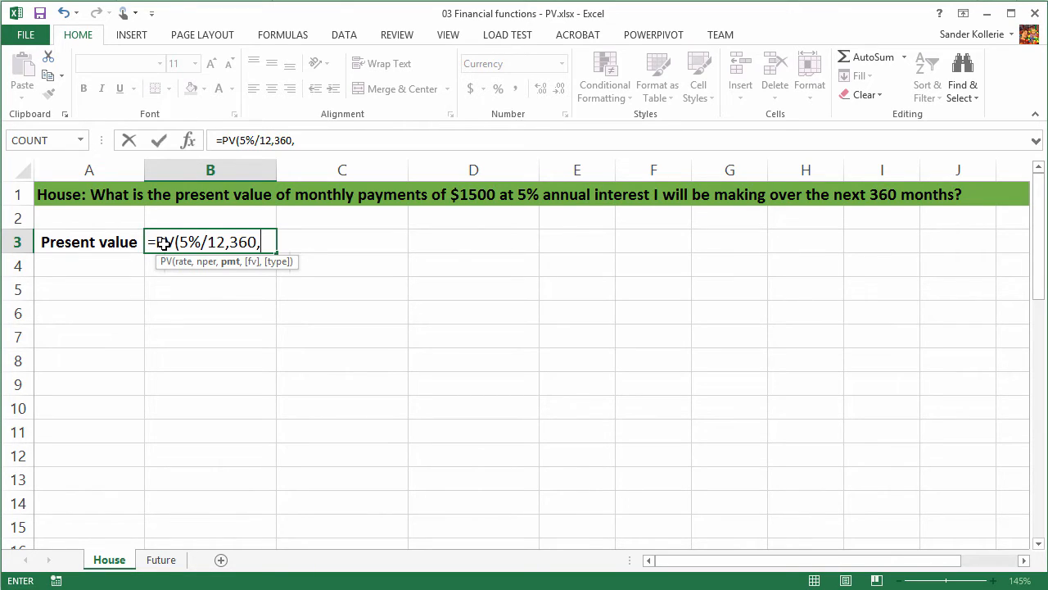
{"action": "type", "text": "-"}
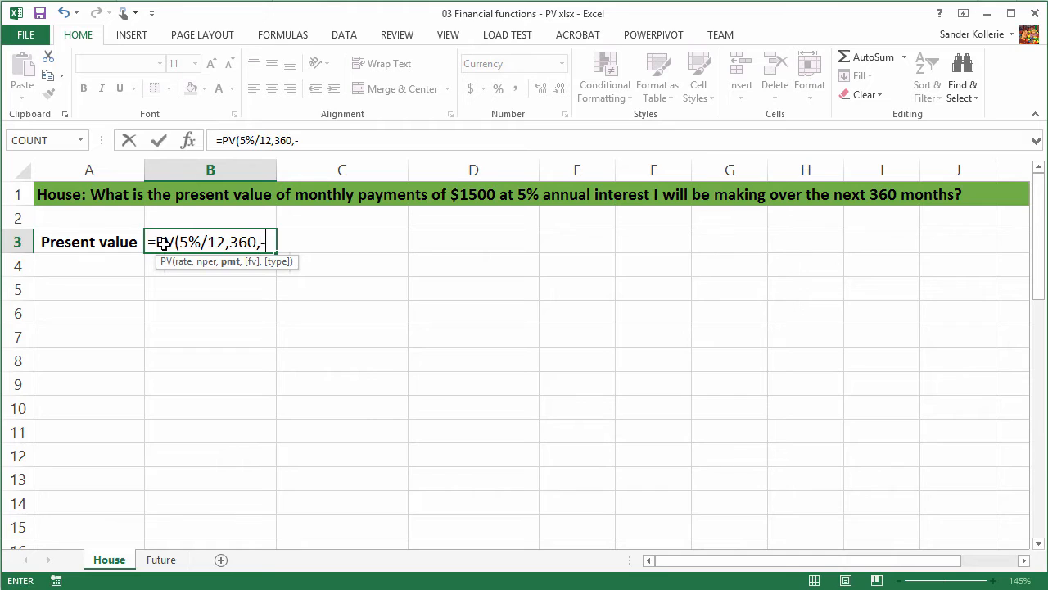
{"action": "type", "text": "15"}
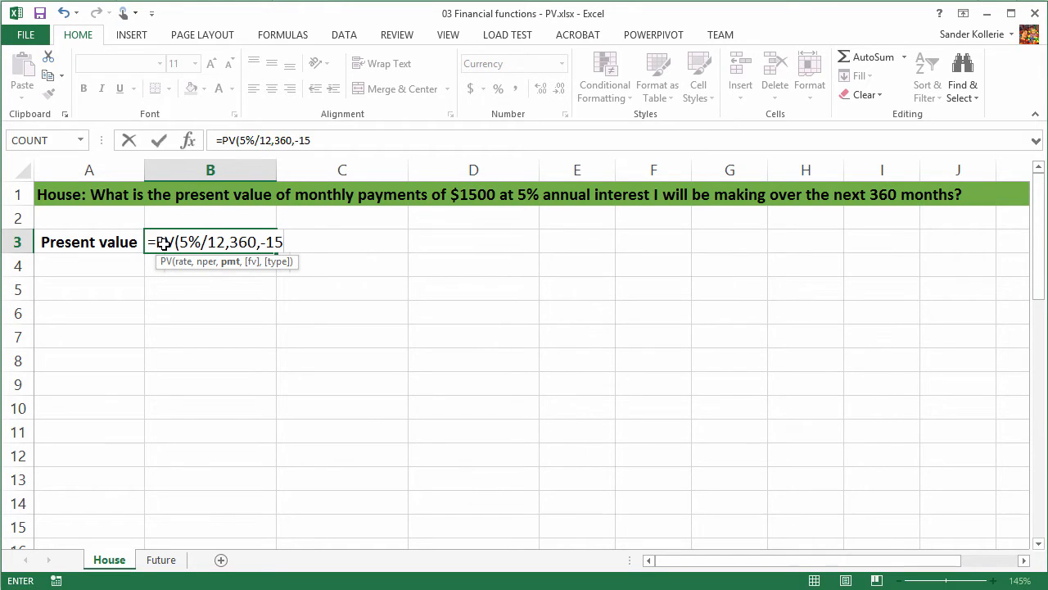
{"action": "type", "text": "00"}
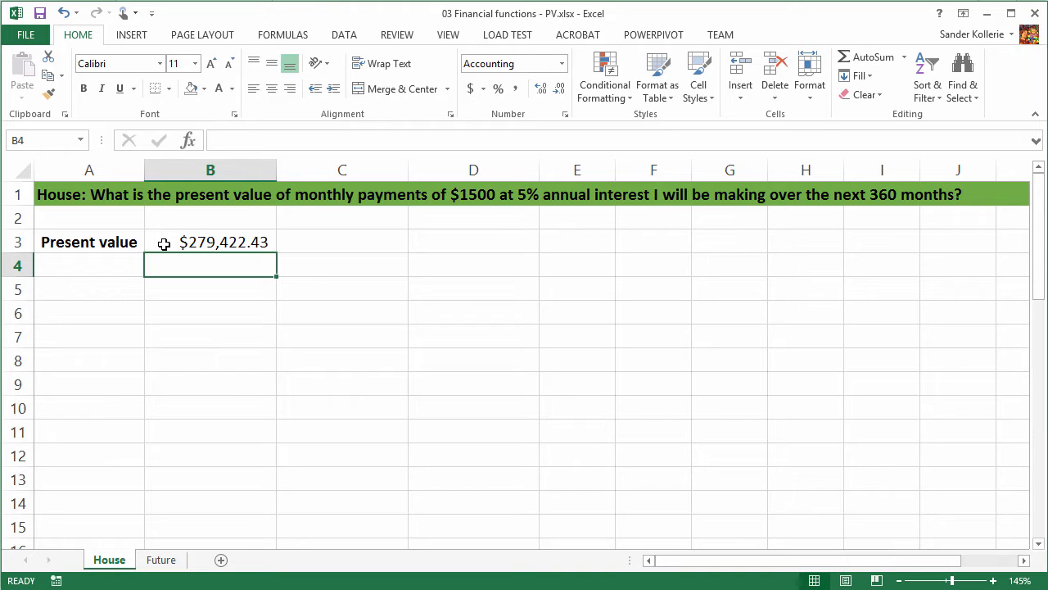
Step: Switch to the Future sheet listing interest rates from 3.0% under the $200,000 question
{"action": "left_click", "coordinate": [161, 560]}
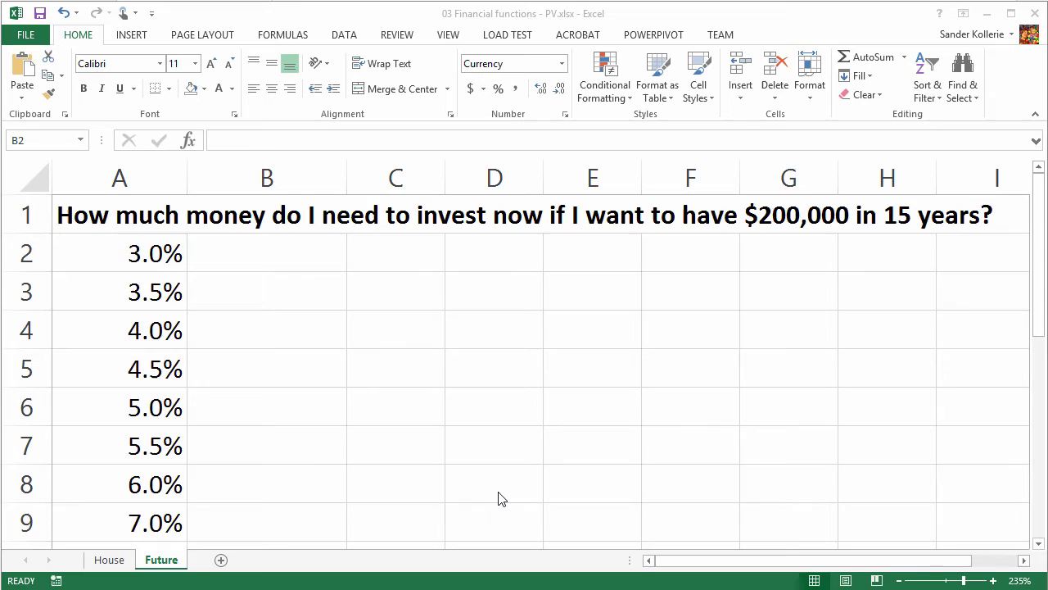
{"action": "mouse_move", "coordinate": [249, 261]}
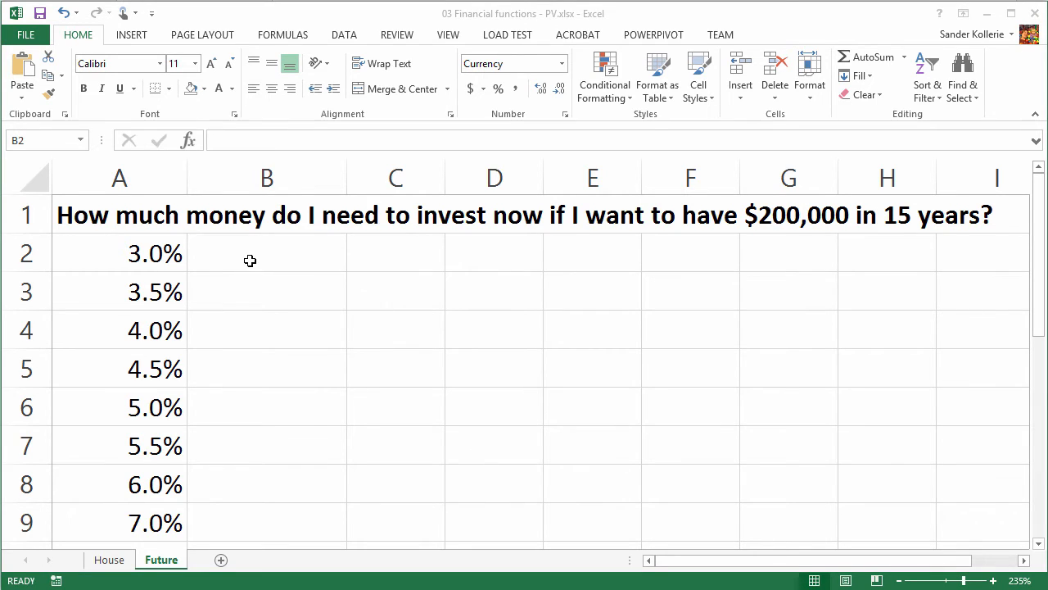
Step: Start a PV formula in B2 with rate $A2/12 (locked via F4) and 15*12 periods
{"action": "left_click", "coordinate": [265, 252]}
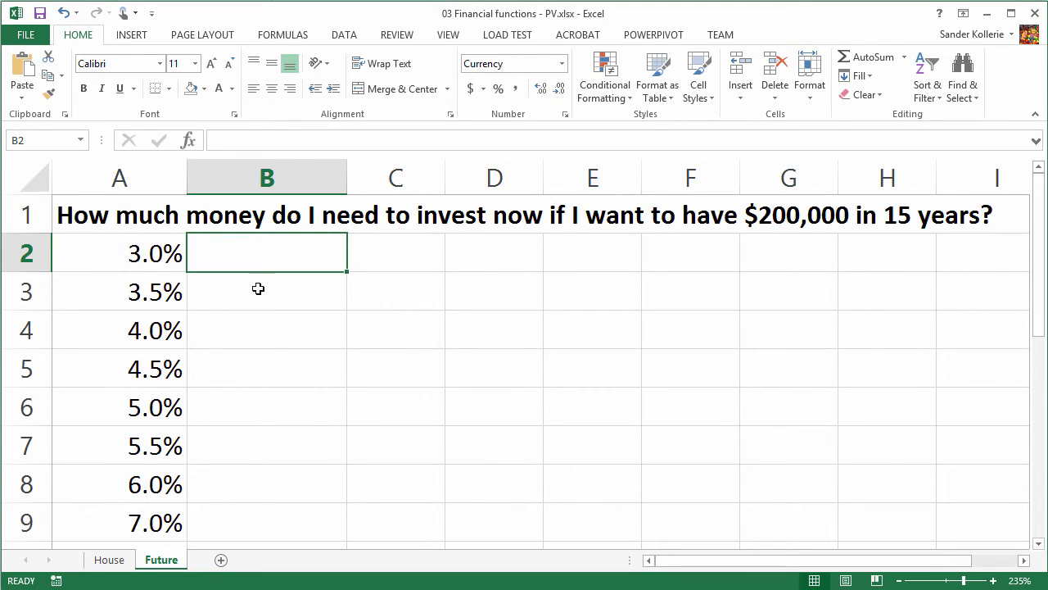
{"action": "mouse_move", "coordinate": [133, 508]}
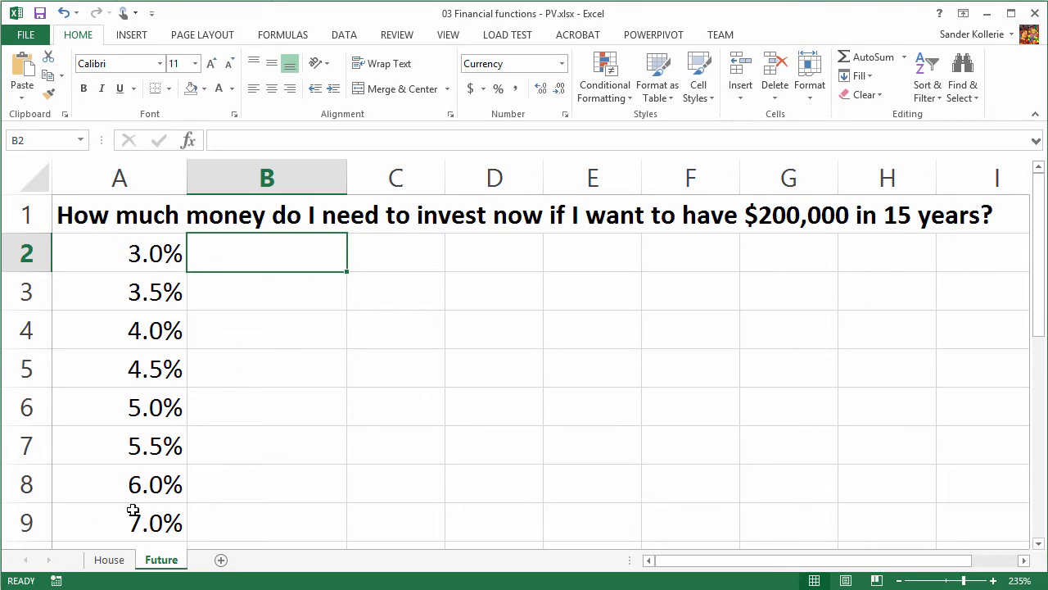
{"action": "mouse_move", "coordinate": [228, 275]}
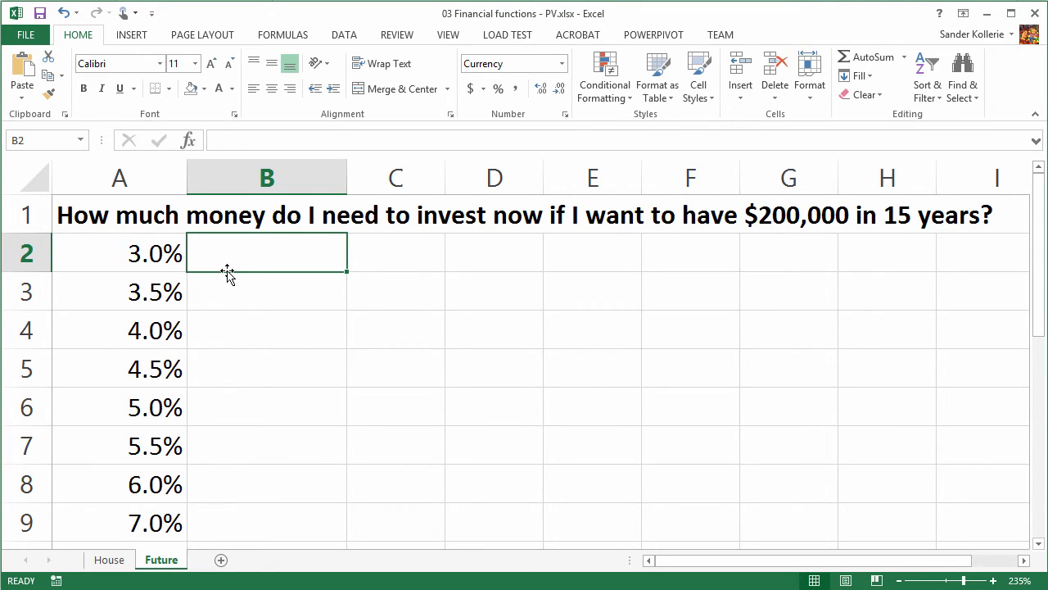
{"action": "type", "text": "="}
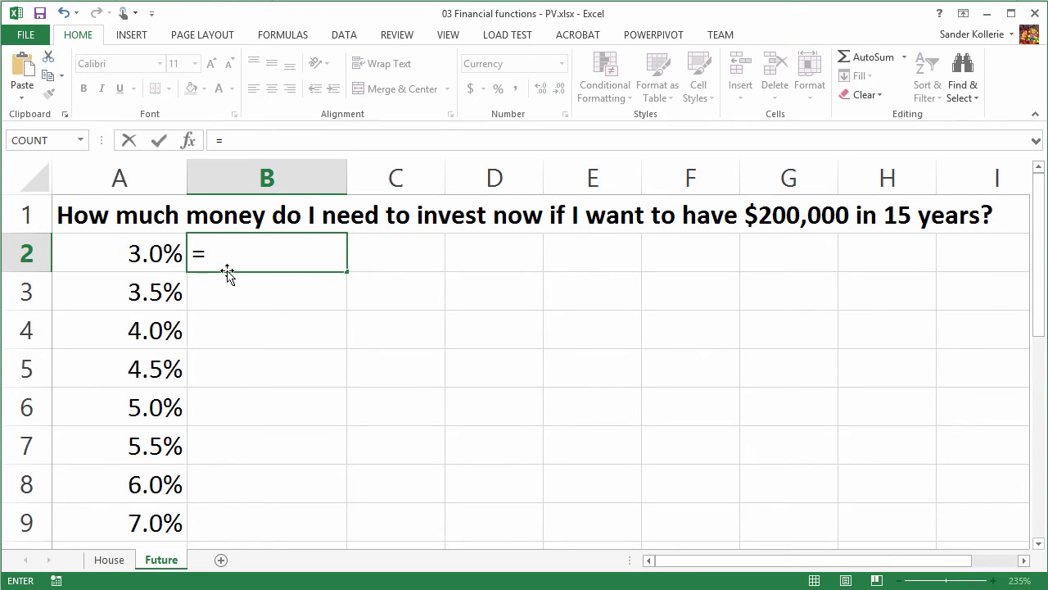
{"action": "type", "text": "PV("}
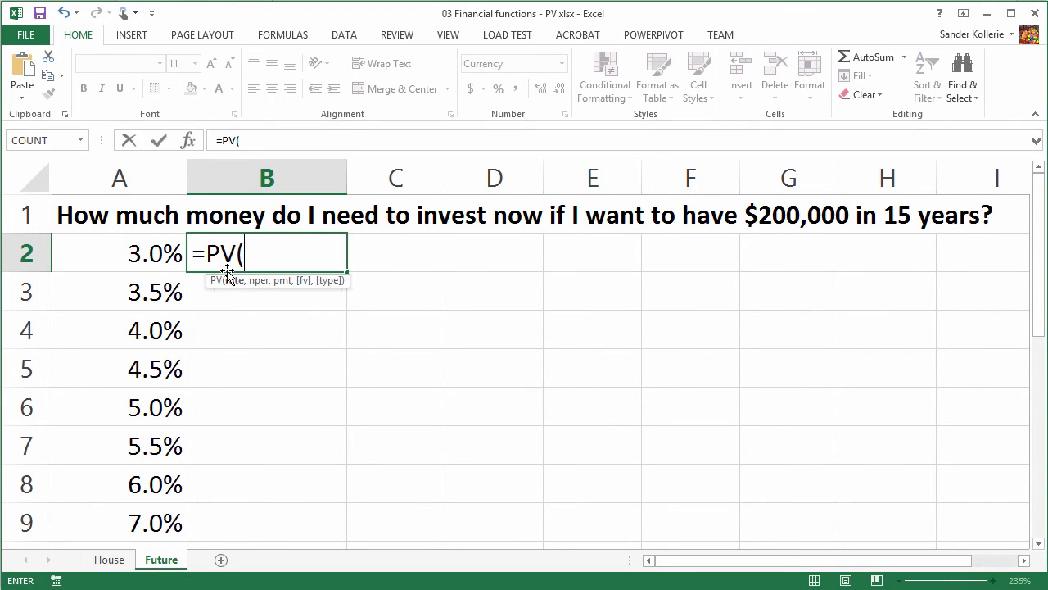
{"action": "mouse_move", "coordinate": [216, 271]}
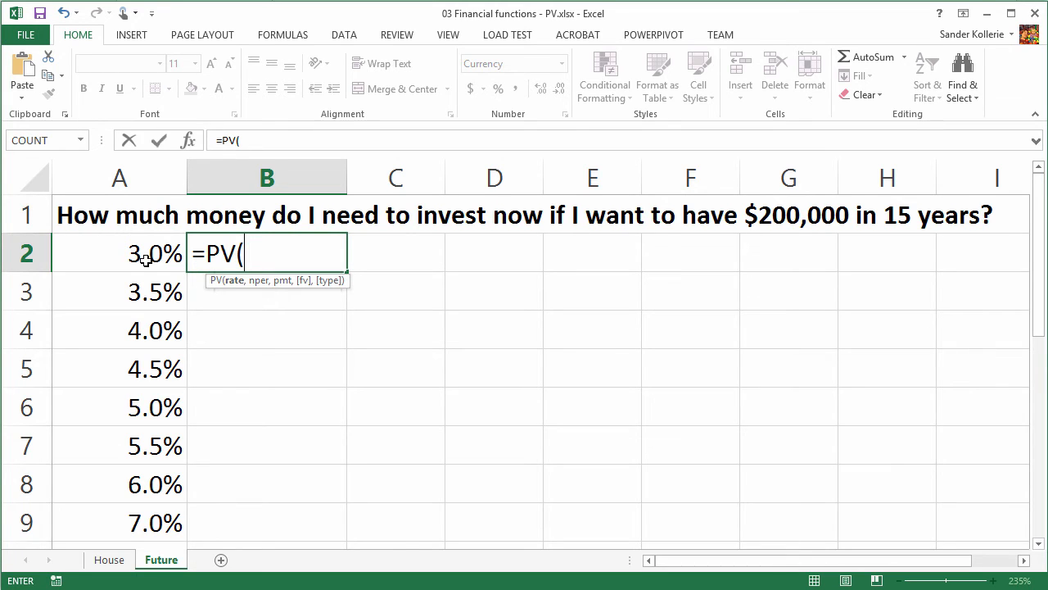
{"action": "left_click", "coordinate": [118, 252]}
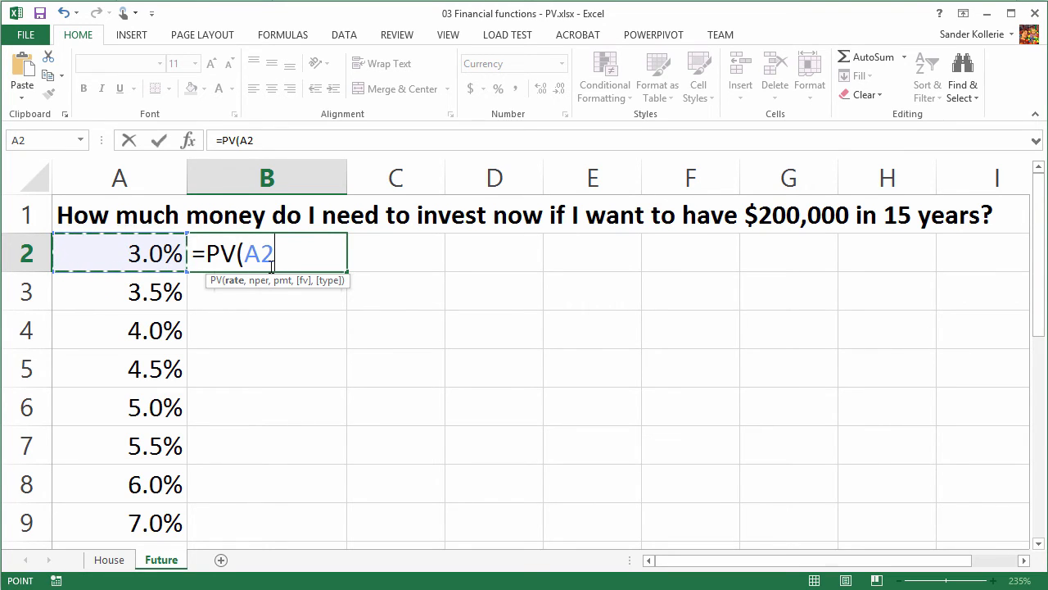
{"action": "key", "text": "f4"}
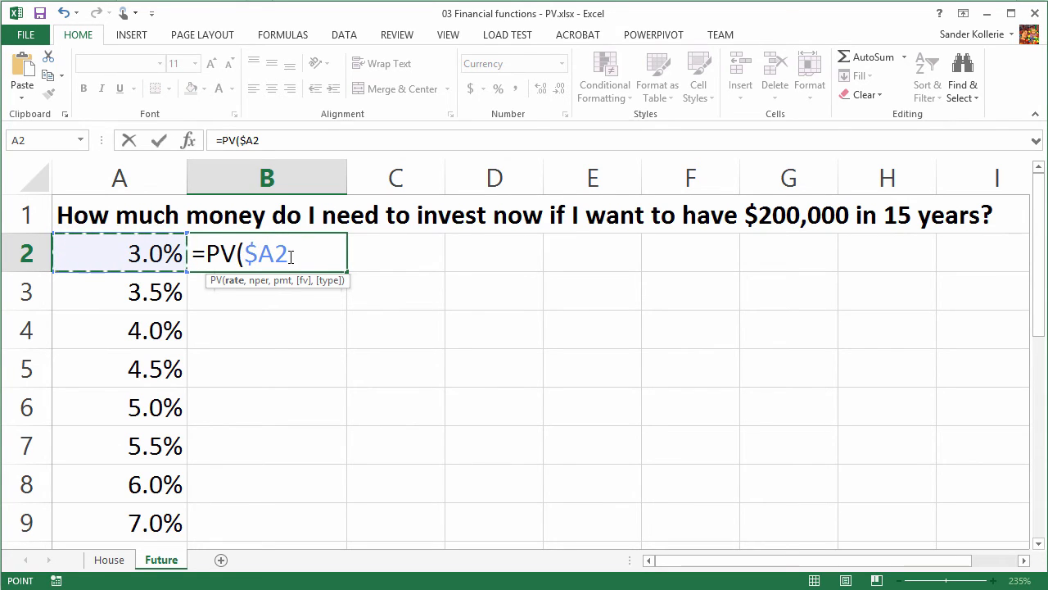
{"action": "type", "text": "/"}
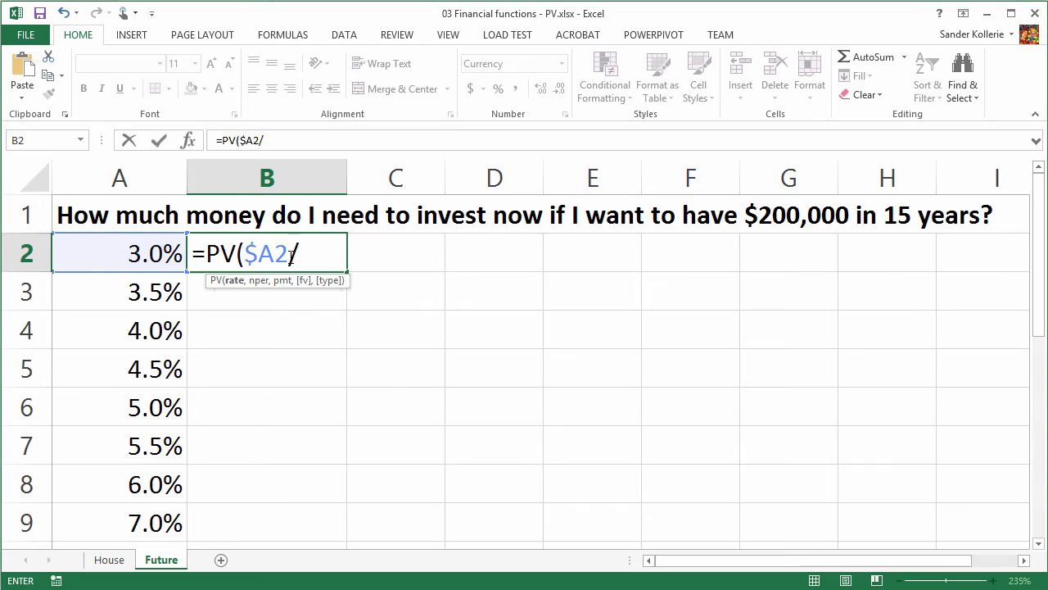
{"action": "type", "text": "12"}
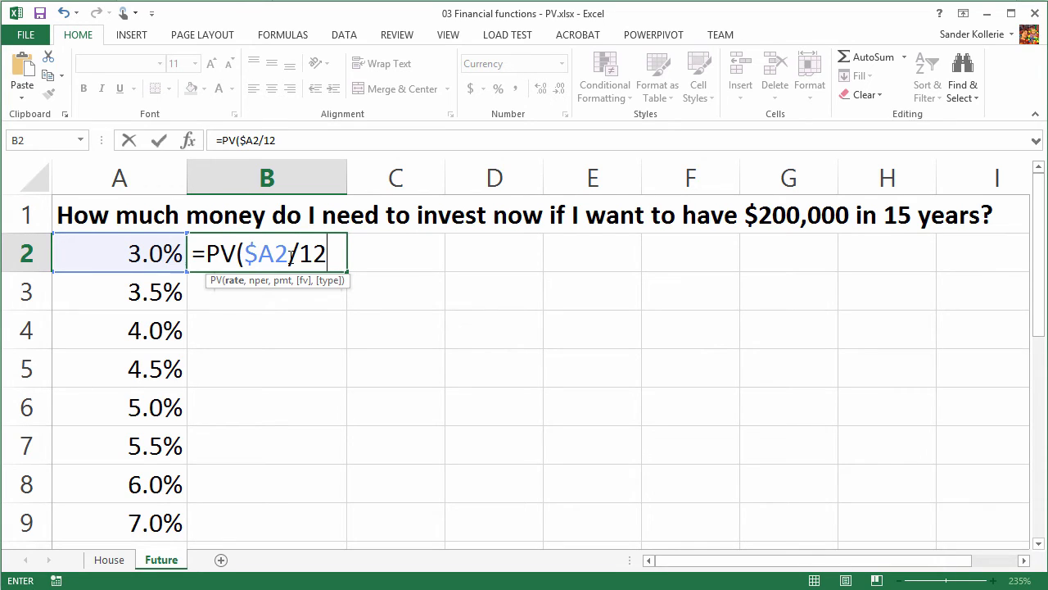
{"action": "type", "text": ","}
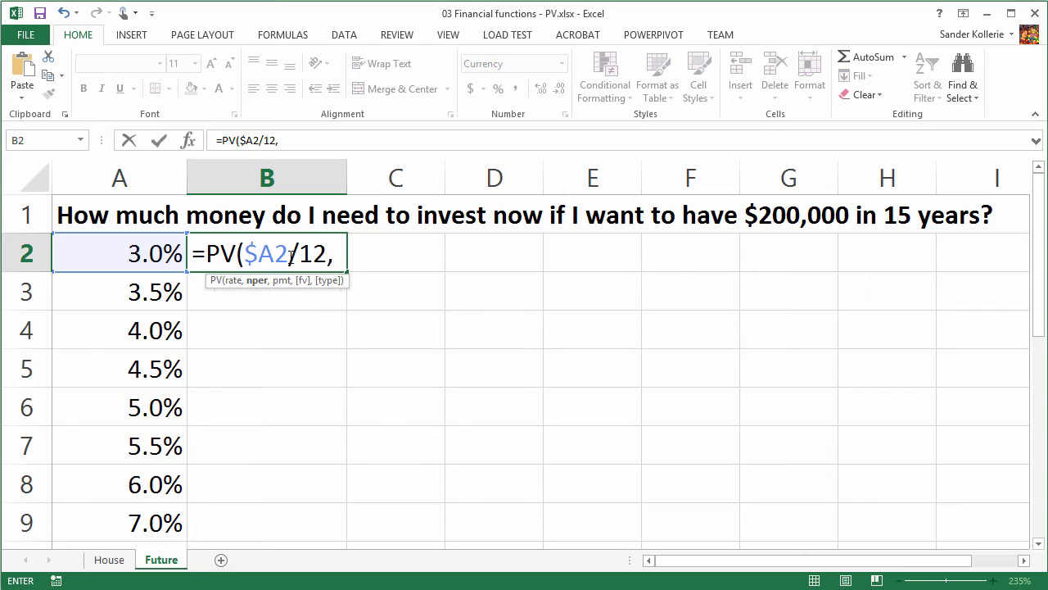
{"action": "type", "text": "1"}
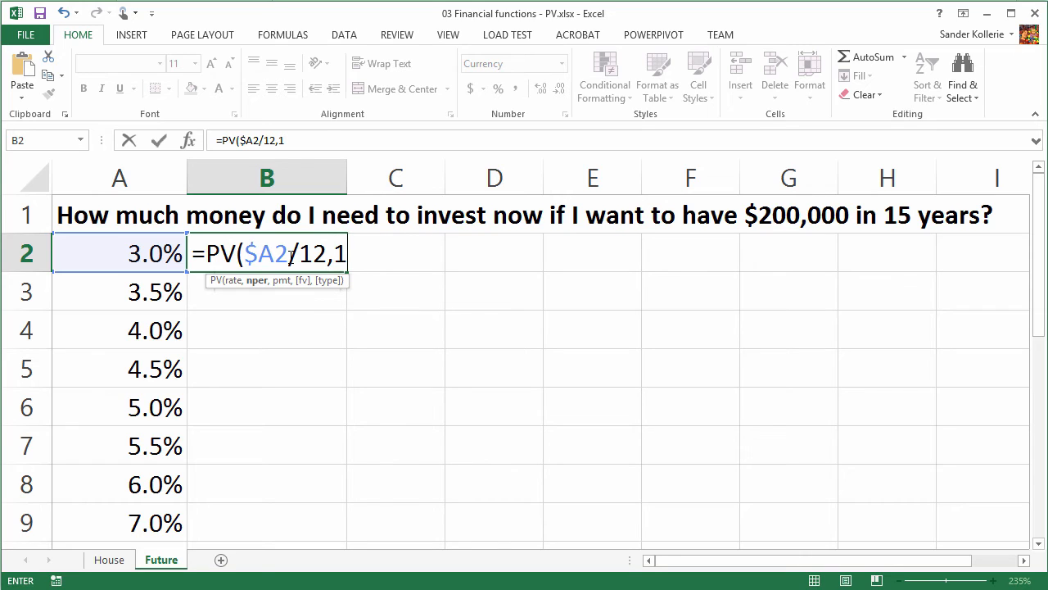
{"action": "type", "text": "5*"}
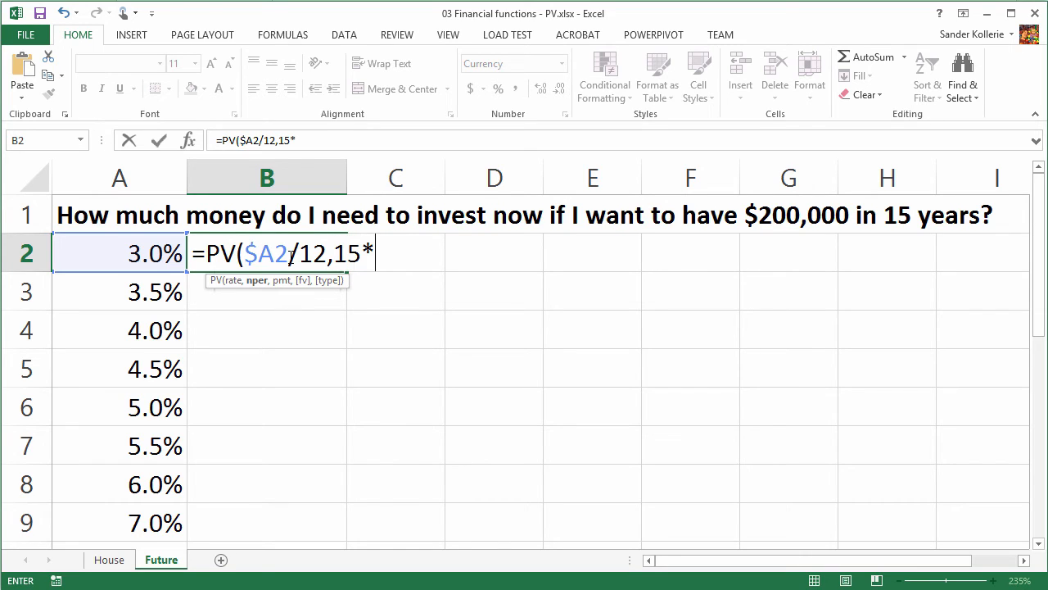
{"action": "type", "text": "12"}
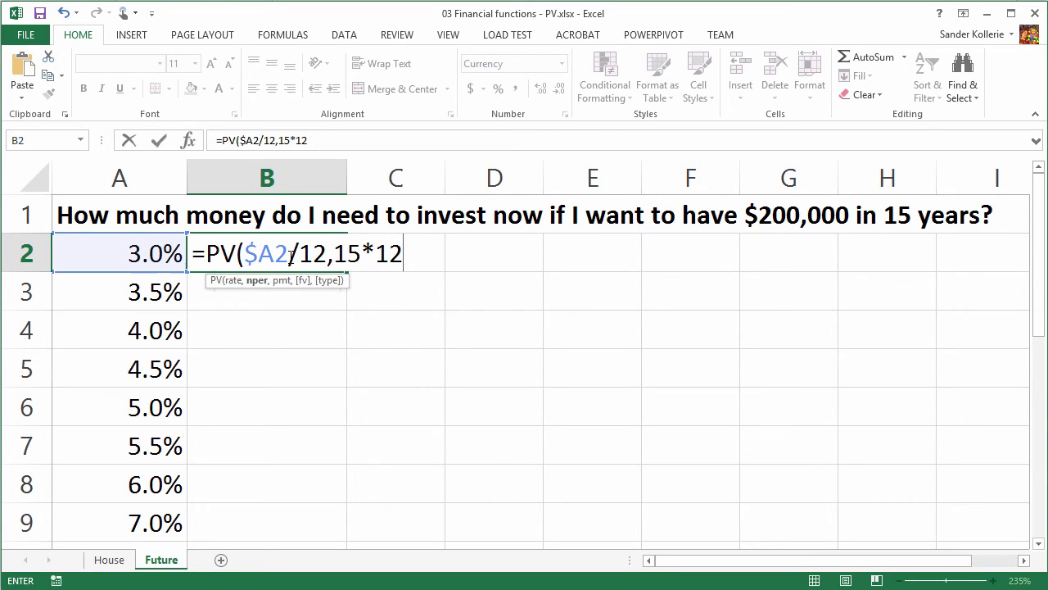
Step: Finish it as =PV($A2/12,15*12,0,-200000), returning $127,597.26 for the 3.0% rate
{"action": "type", "text": ","}
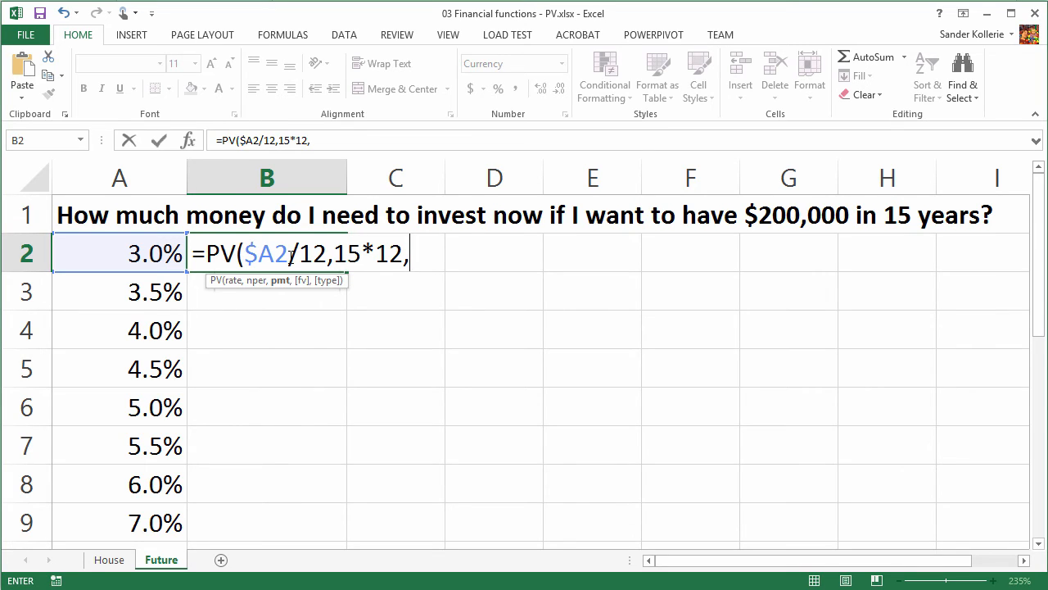
{"action": "type", "text": "0,"}
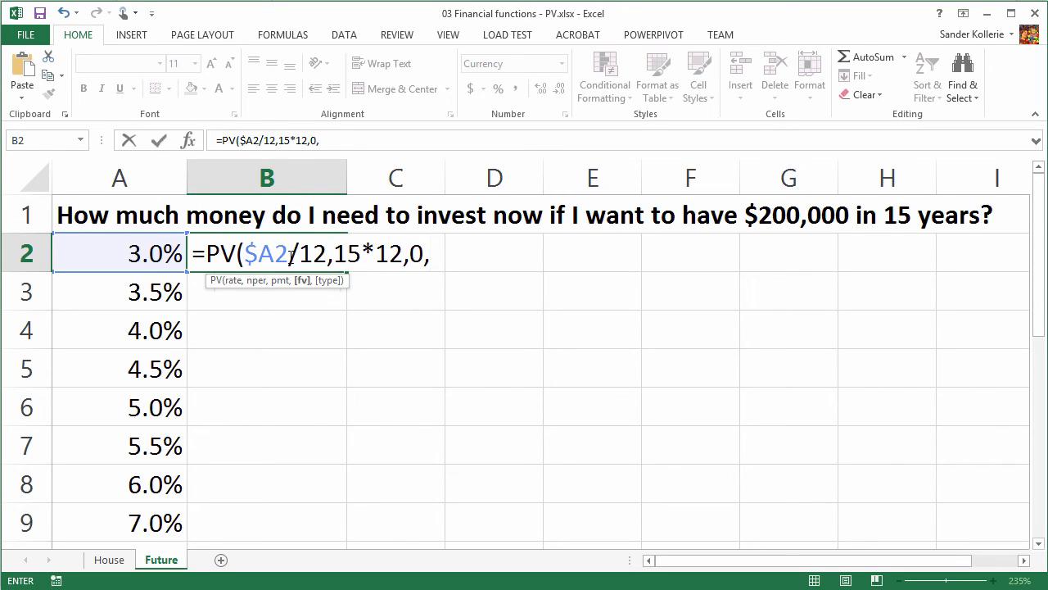
{"action": "type", "text": "200"}
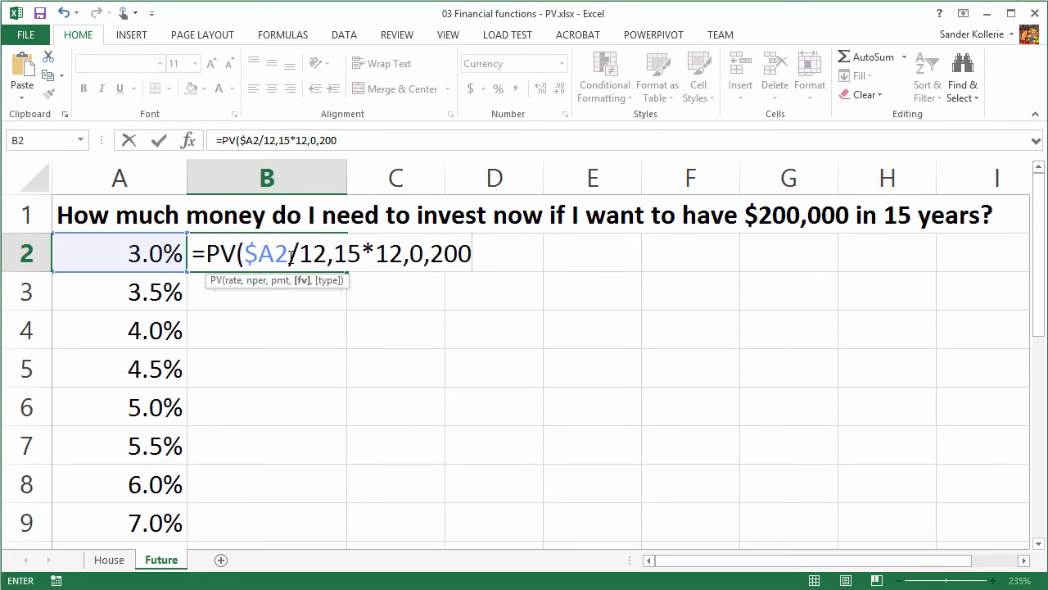
{"action": "type", "text": "000"}
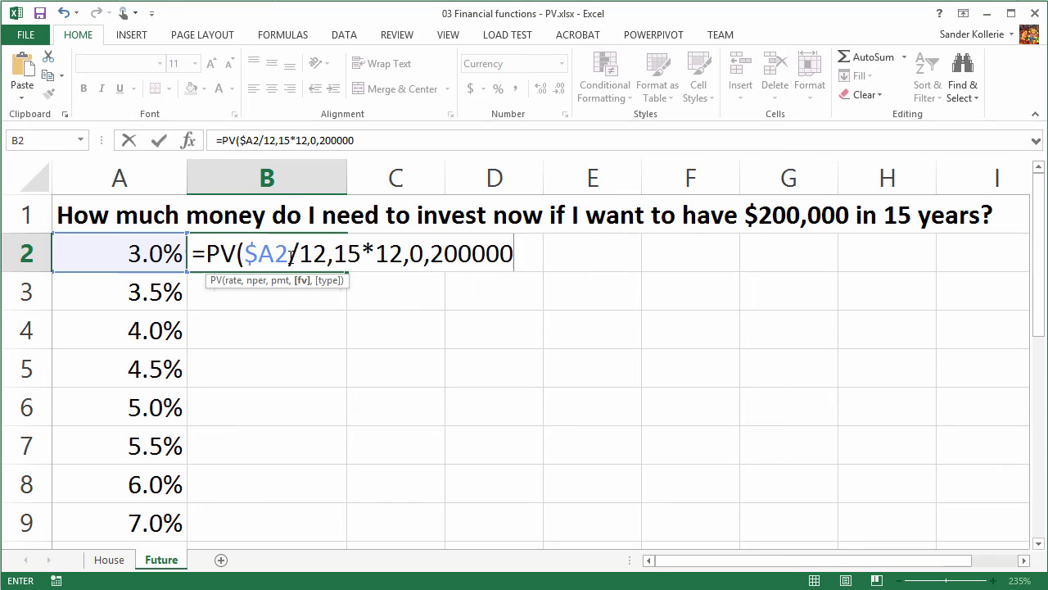
{"action": "left_click", "coordinate": [432, 252]}
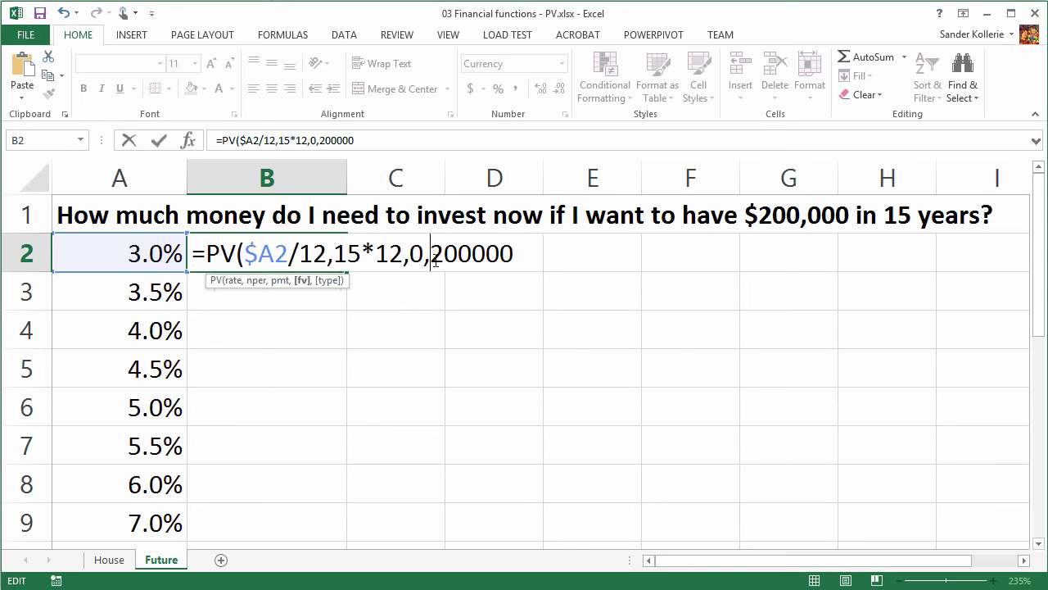
{"action": "type", "text": "-"}
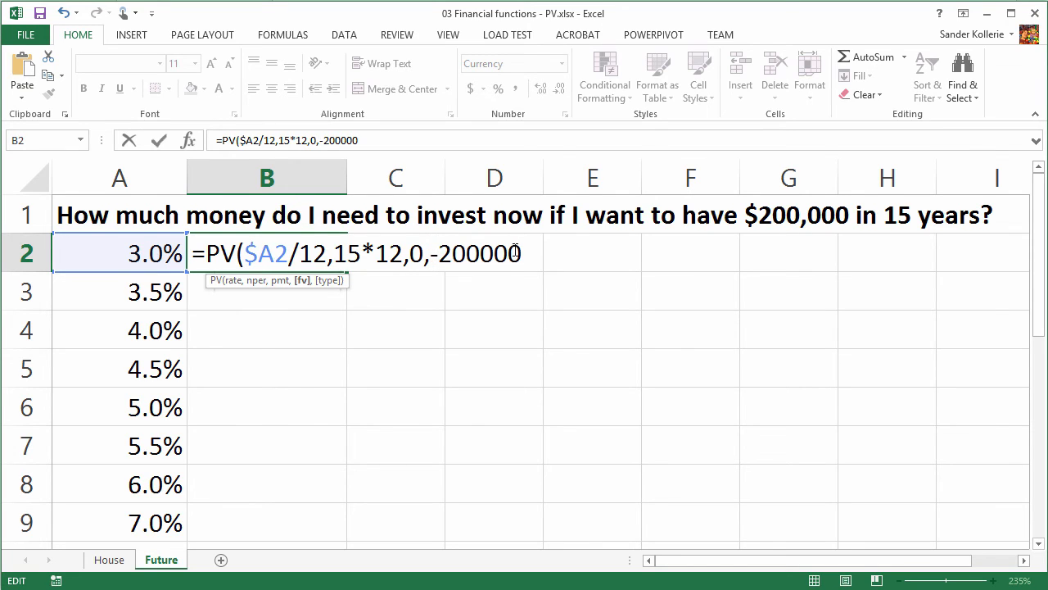
{"action": "type", "text": ")"}
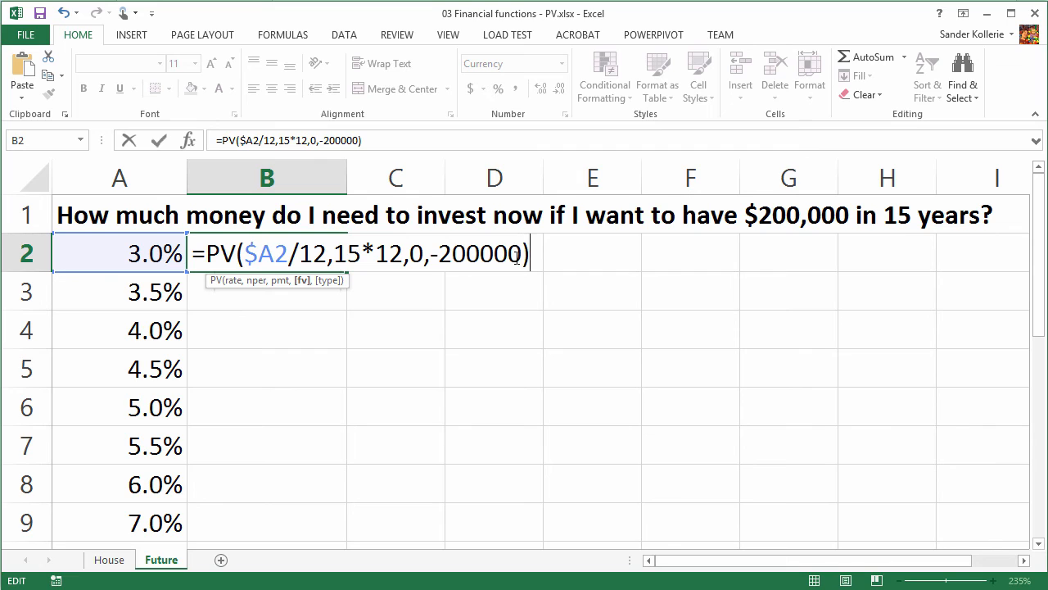
{"action": "key", "text": "Return"}
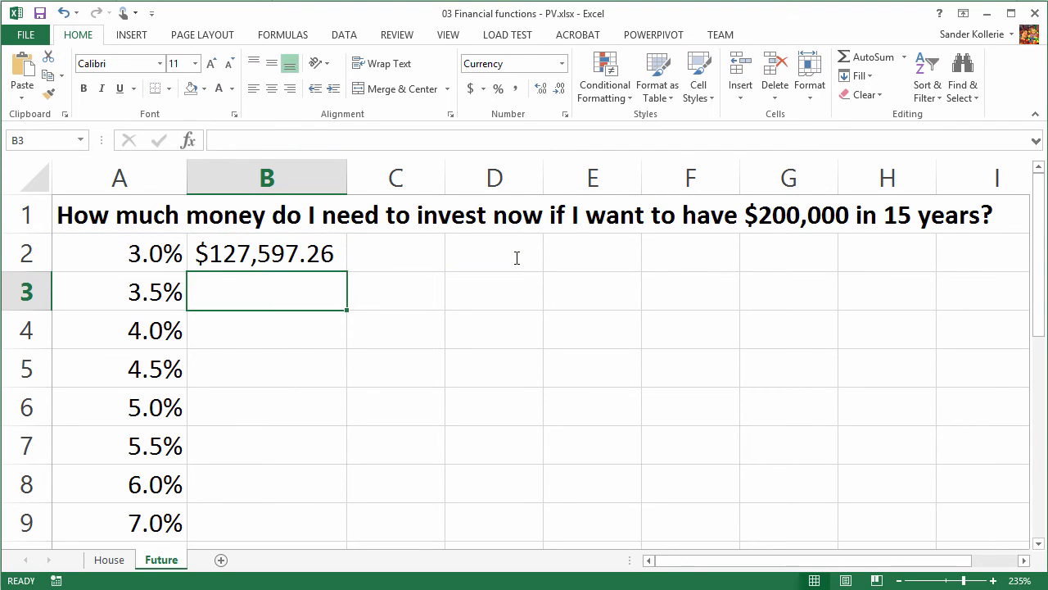
Step: Fill the PV formula down B2:B9 and check copied results, e.g. B6 at 5.0% and $70,201.38 at 7.0%
{"action": "left_click", "coordinate": [265, 252]}
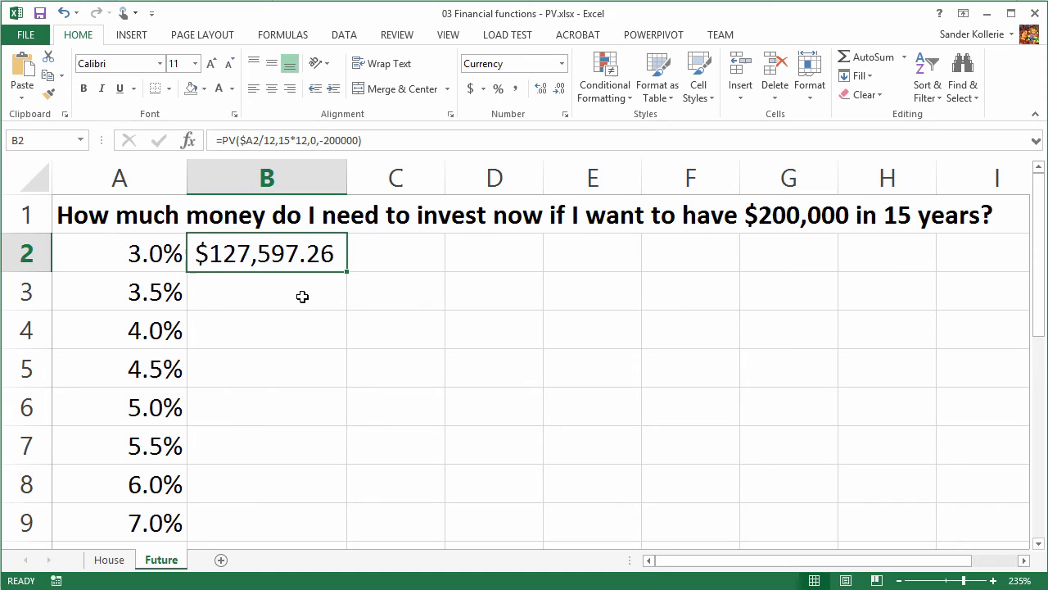
{"action": "mouse_move", "coordinate": [160, 254]}
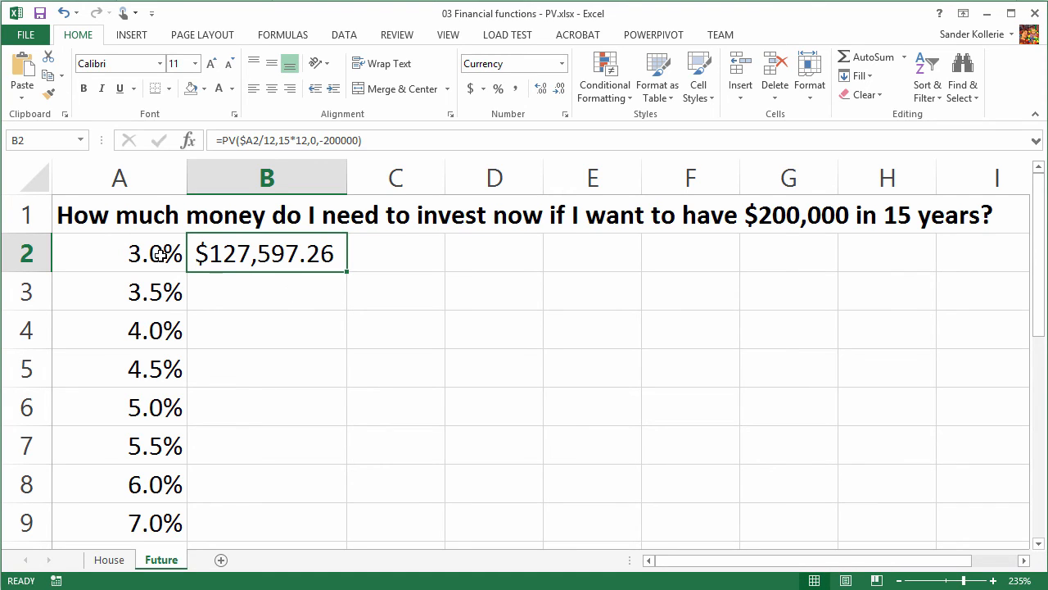
{"action": "mouse_move", "coordinate": [344, 275]}
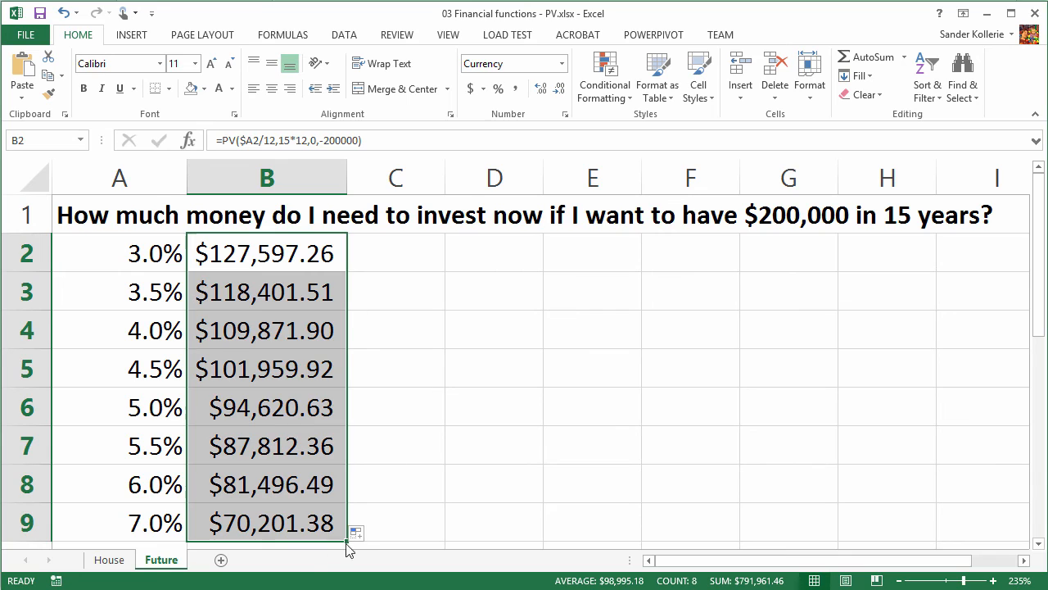
{"action": "left_click", "coordinate": [265, 523]}
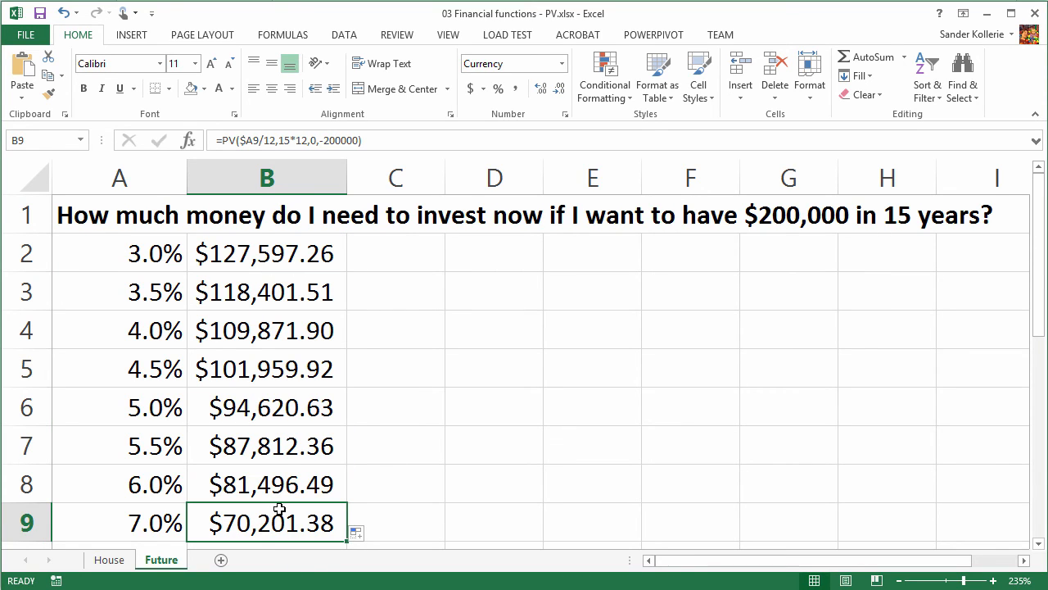
{"action": "mouse_move", "coordinate": [270, 510]}
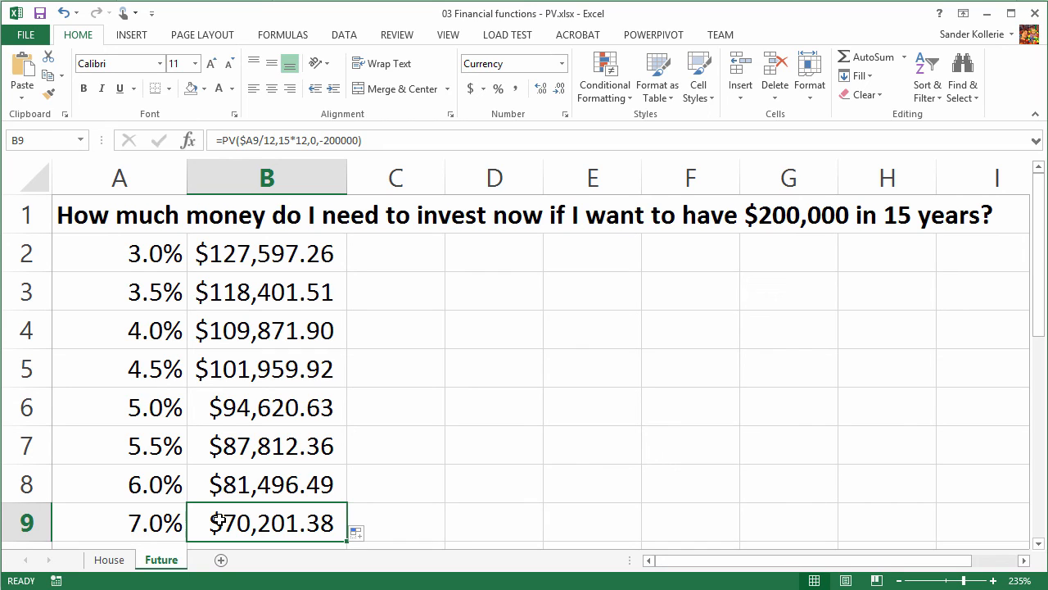
{"action": "left_click", "coordinate": [265, 252]}
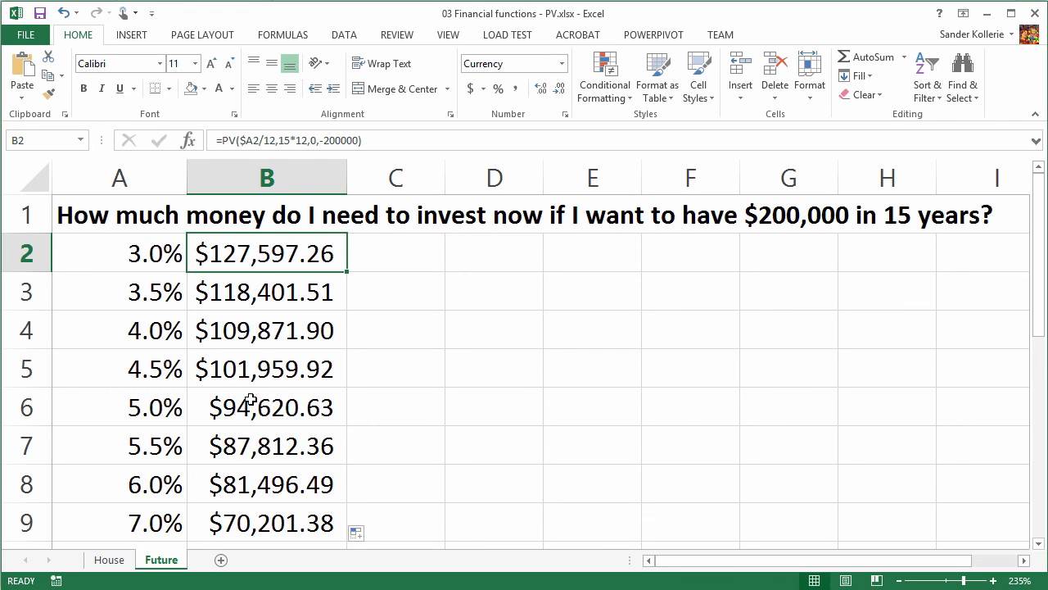
{"action": "left_click", "coordinate": [265, 406]}
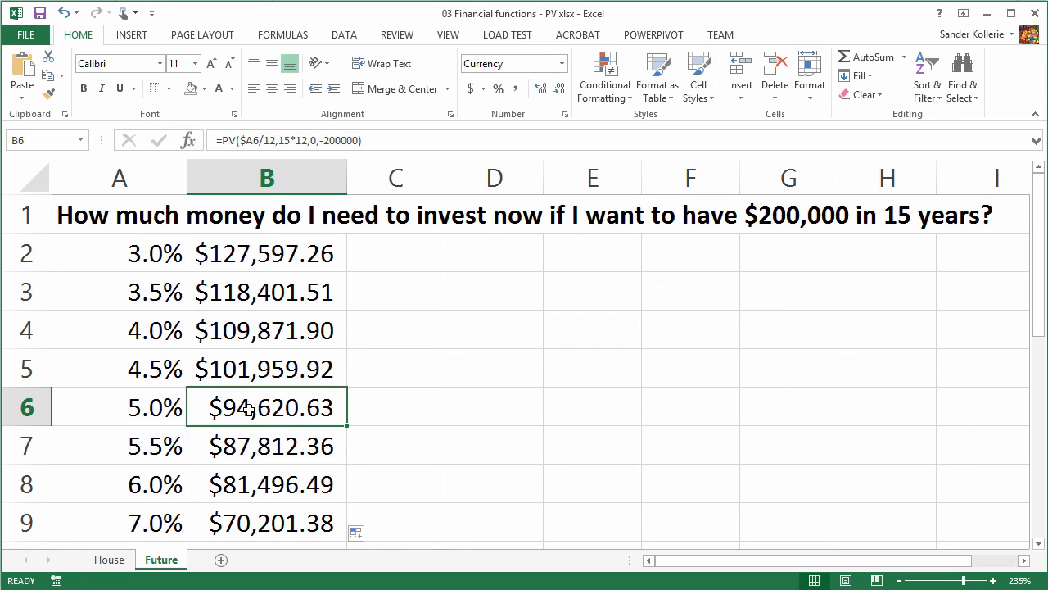
{"action": "left_click", "coordinate": [118, 406]}
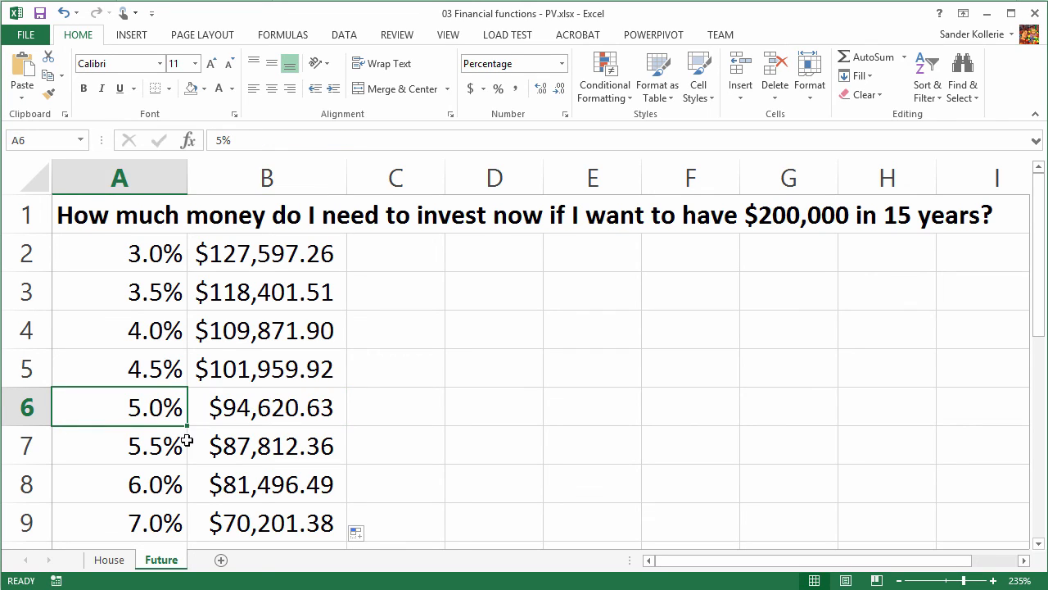